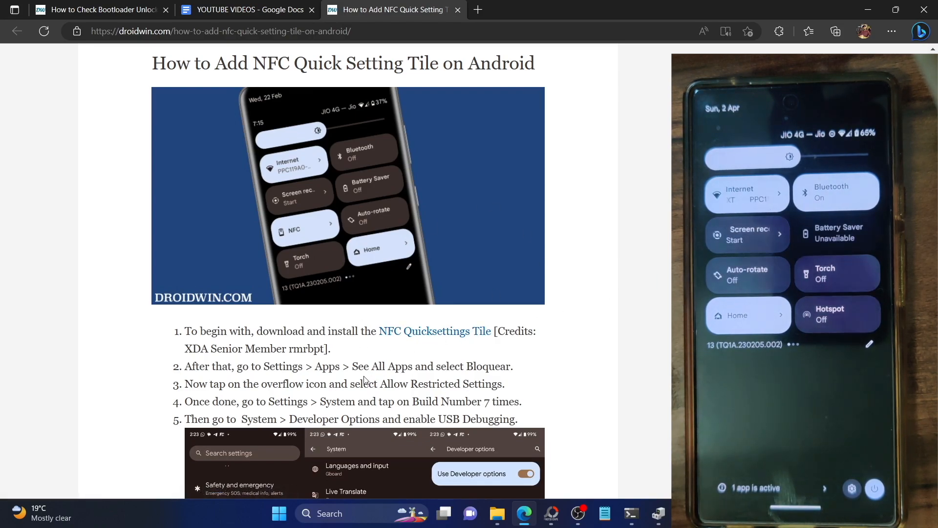
pyautogui.moveTo(414, 336)
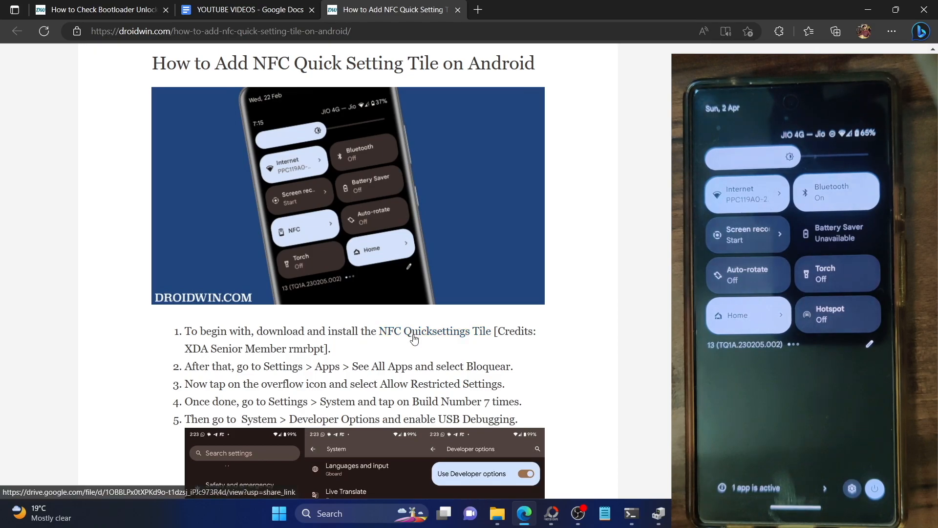
pyautogui.moveTo(266, 53)
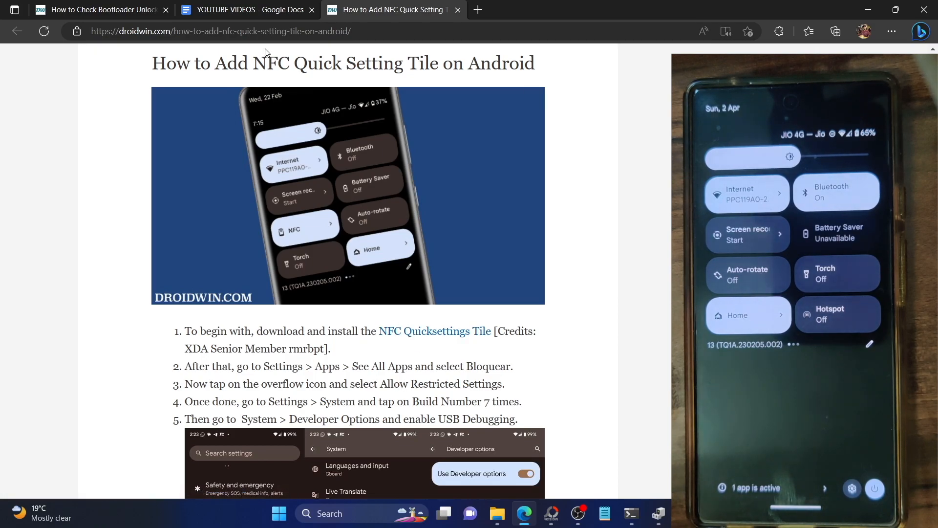
pyautogui.moveTo(379, 319)
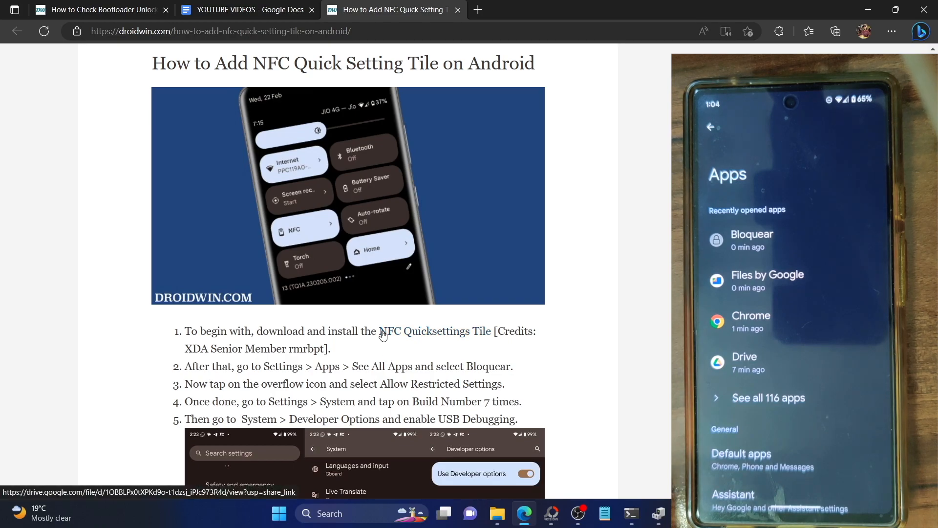
pyautogui.moveTo(436, 340)
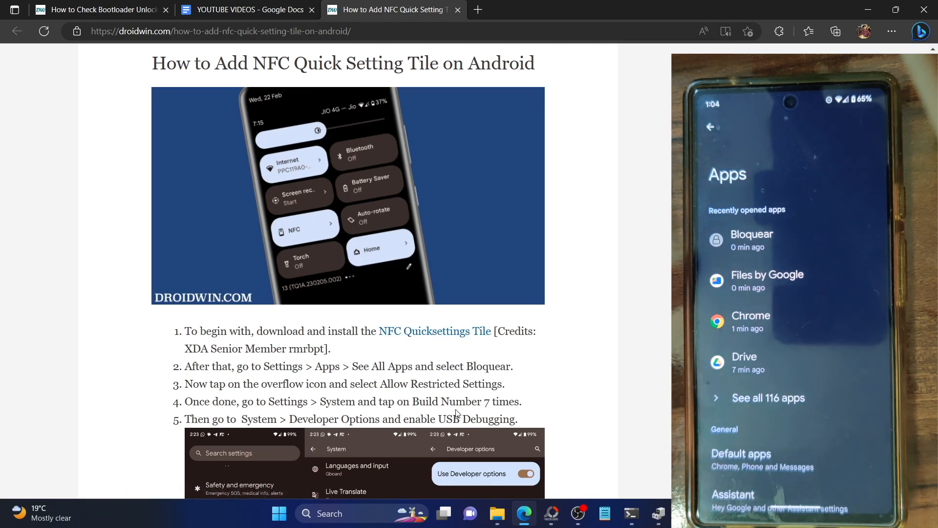
# Step: Scroll the guide down to steps 5–7 showing USB Debugging and the Developer Options screenshot
pyautogui.scroll(-3)
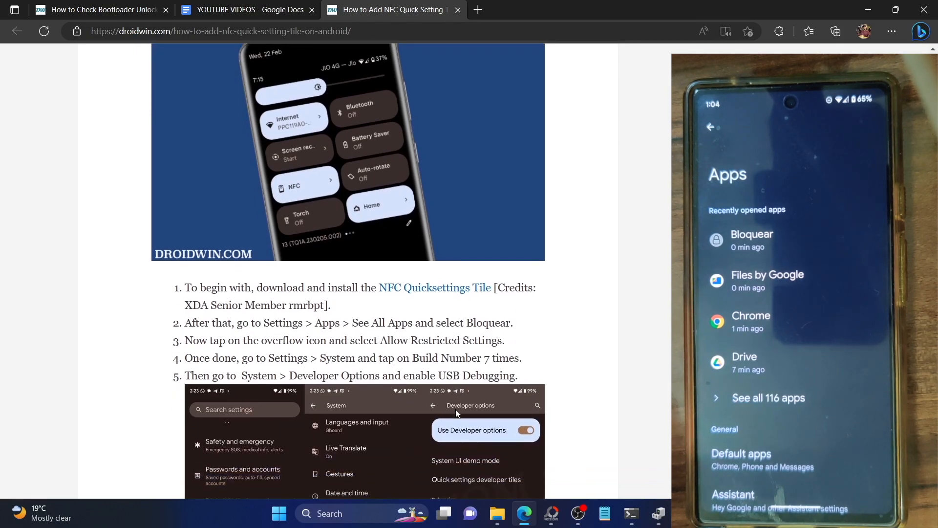
pyautogui.scroll(-3)
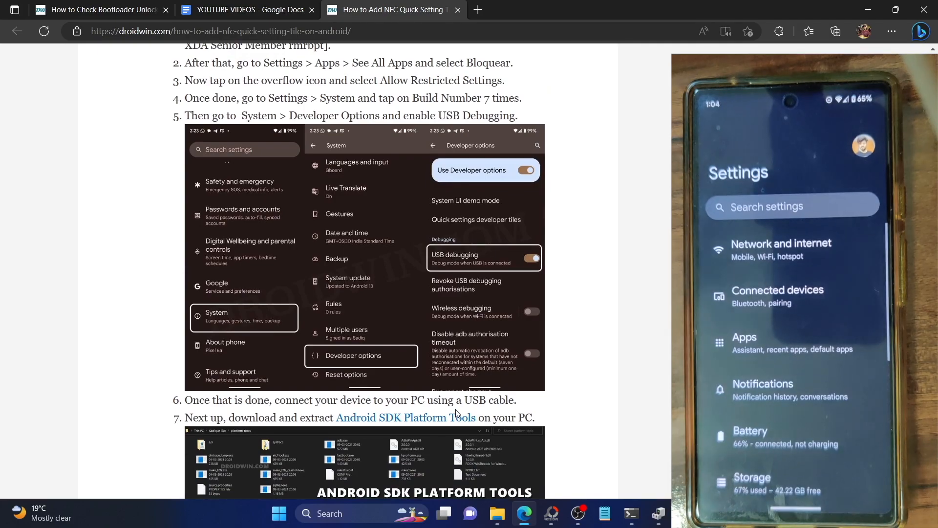
pyautogui.scroll(-3)
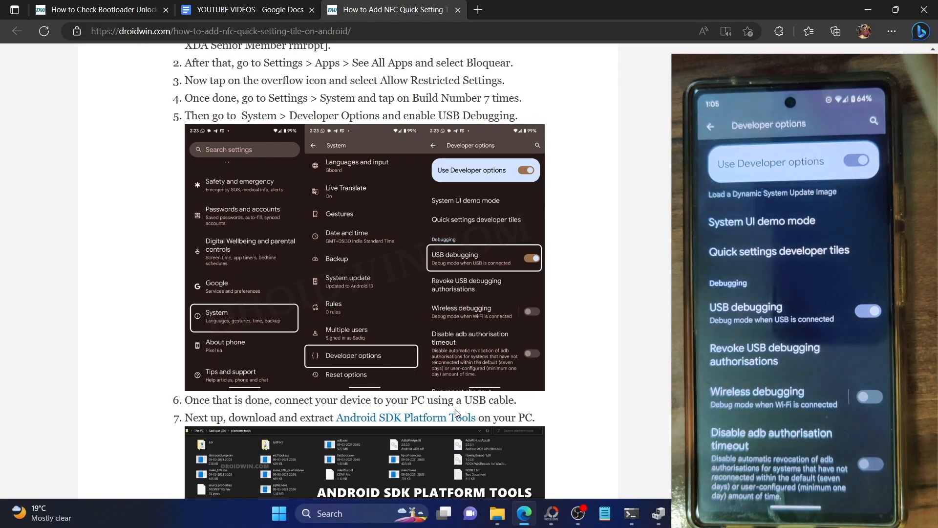
# Step: Open E:\platform-tools in File Explorer and launch cmd.exe from its address bar
pyautogui.click(496, 513)
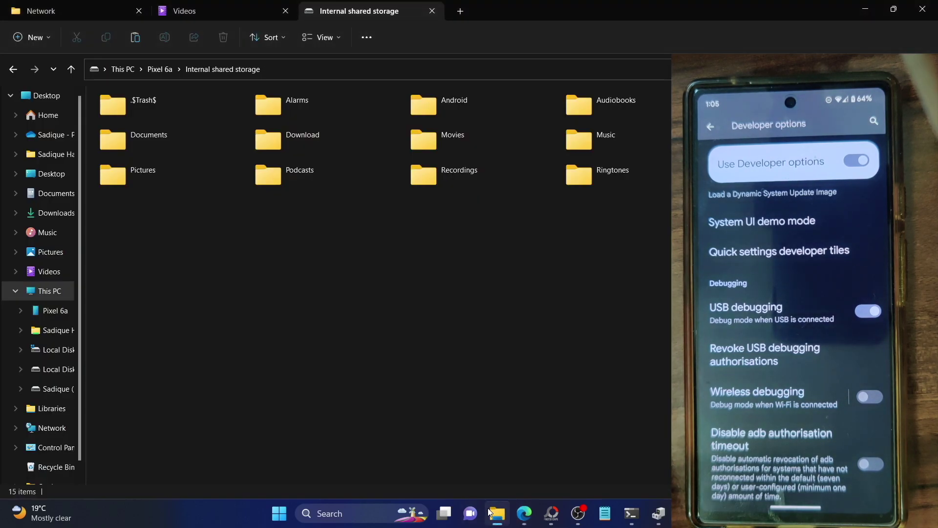
pyautogui.moveTo(186, 48)
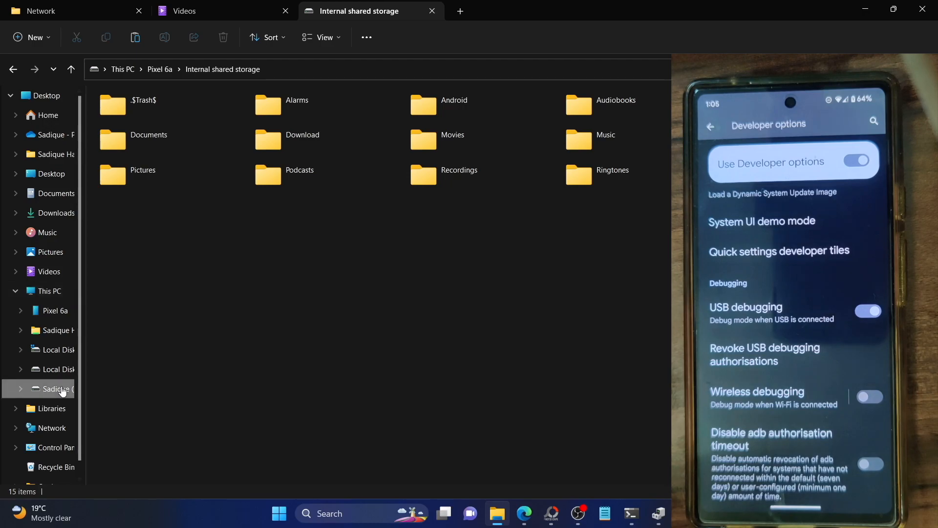
pyautogui.click(53, 388)
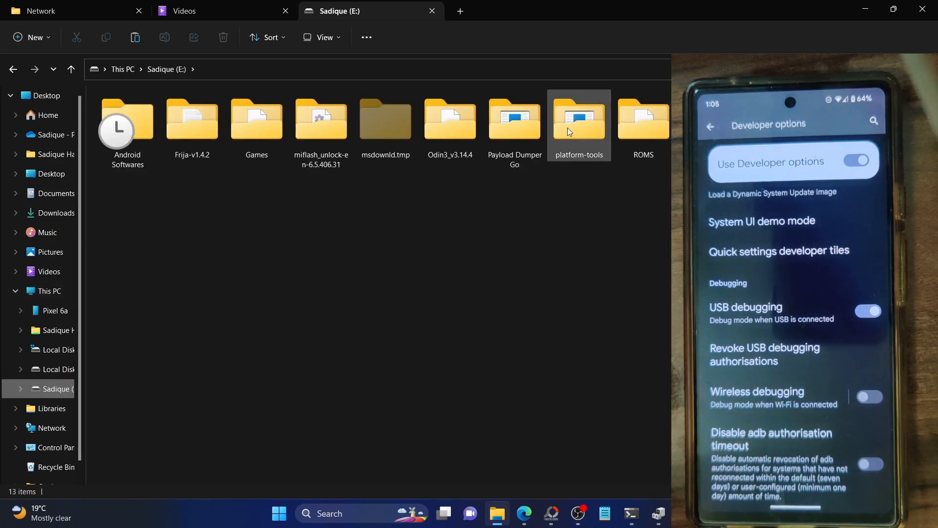
pyautogui.doubleClick(579, 119)
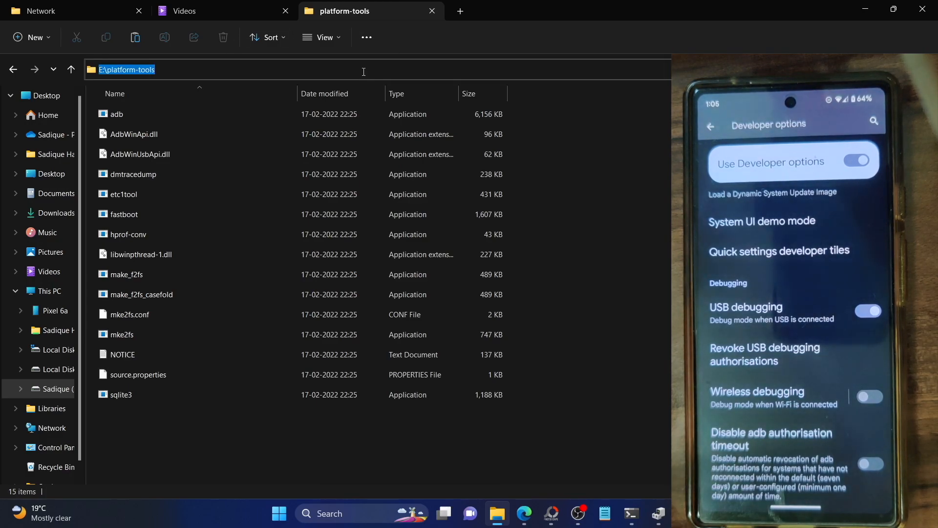
pyautogui.write('C:\\Windows\\System32\\cmd.exe')
pyautogui.write('A')
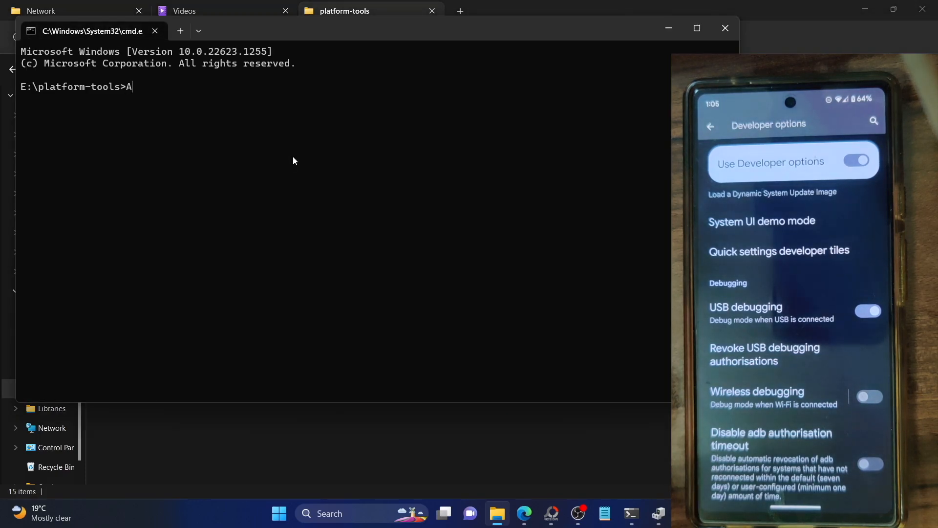
# Step: Run adb devices in platform-tools to list the connected phone
pyautogui.write('db devi')
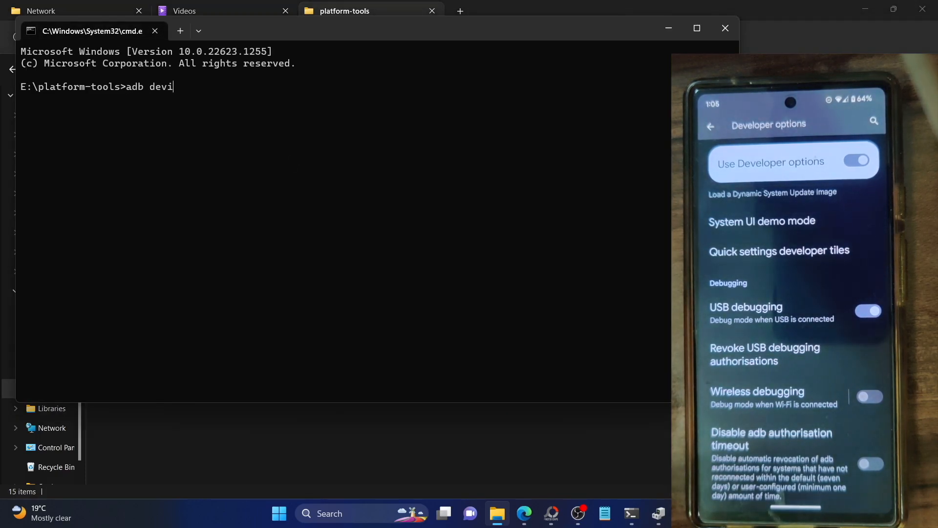
pyautogui.press('Return')
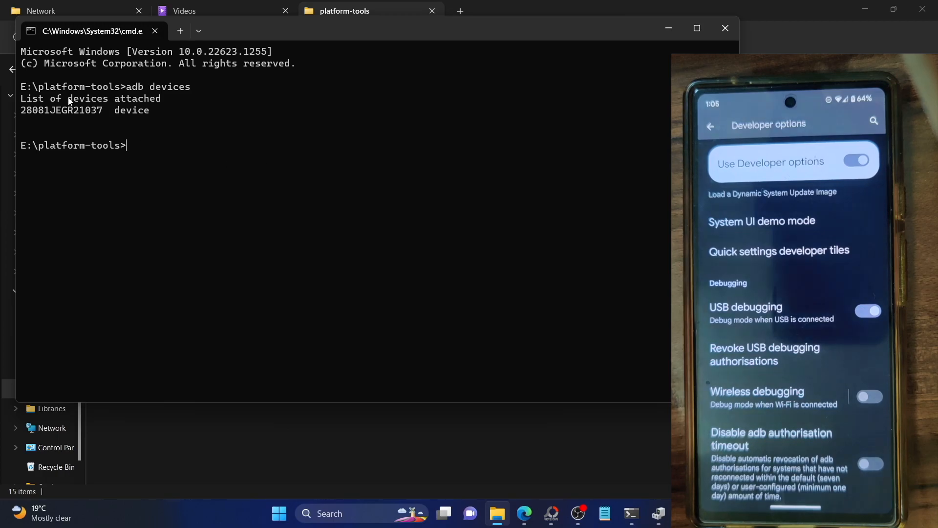
pyautogui.doubleClick(60, 110)
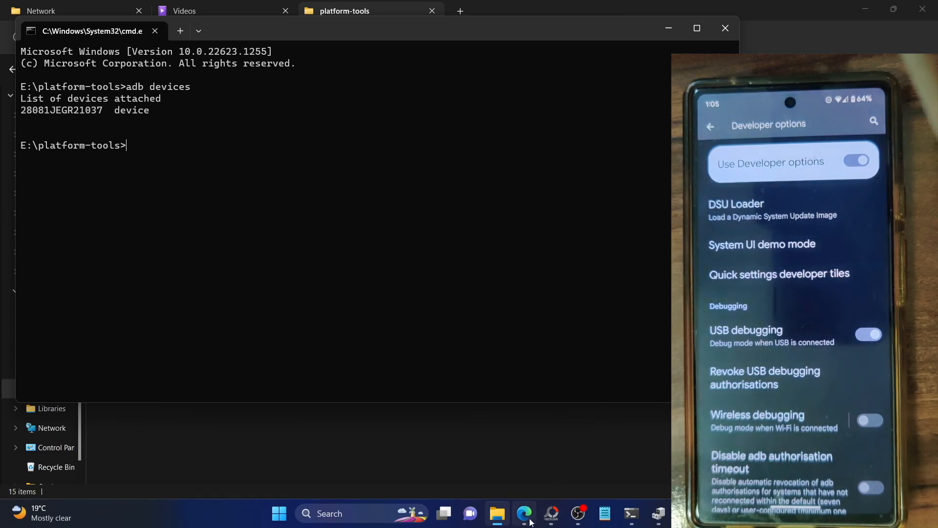
# Step: Return to the guide and select step 9's adb shell pm grant command
pyautogui.click(523, 513)
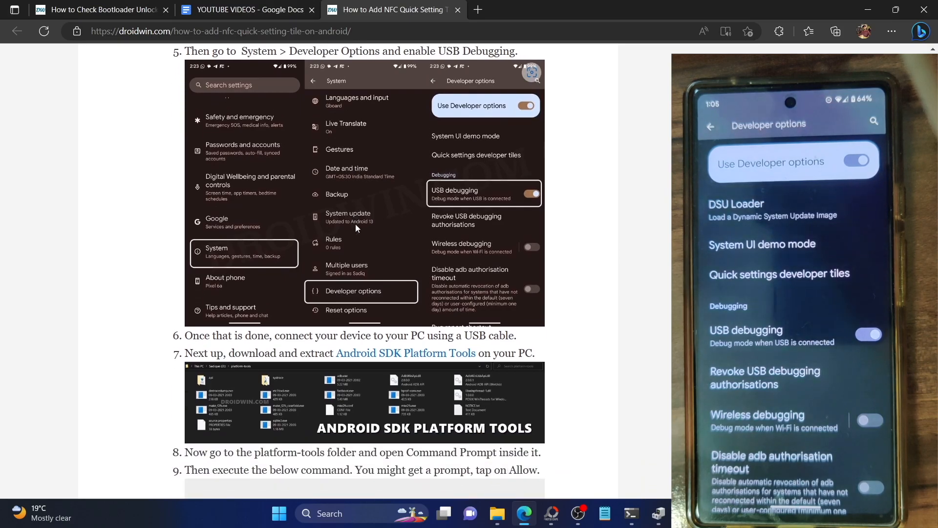
pyautogui.scroll(-3)
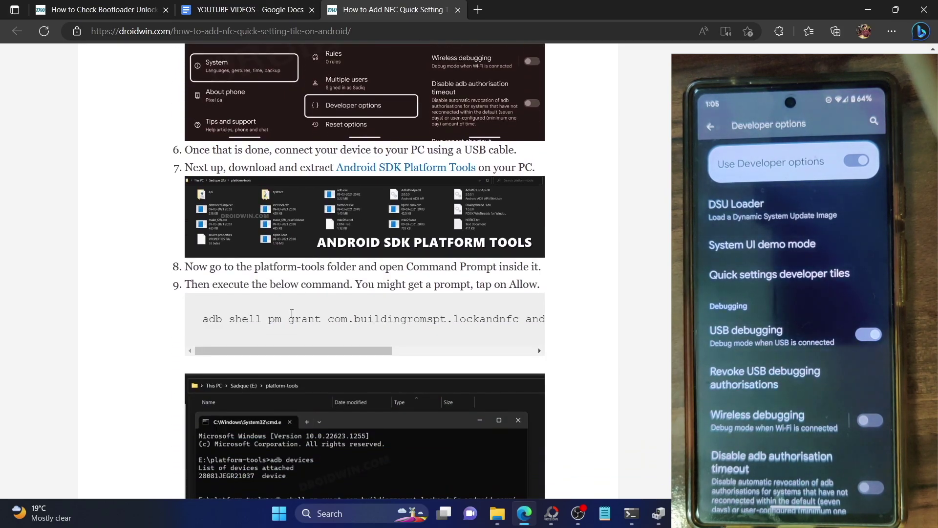
pyautogui.tripleClick(371, 319)
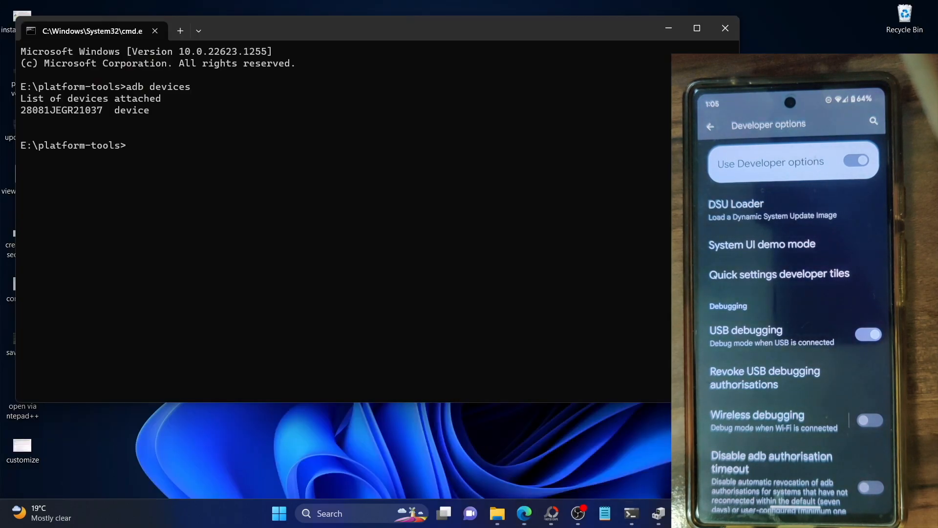
# Step: Run adb shell pm grant com.buildingromspt.lockandnfc android.permission.WRITE_SECURE_SETTINGS
pyautogui.write('adb shell pm grant com.buildingromspt.lockandnfc android.permission.WRITE_SECURE_SETTINGS')
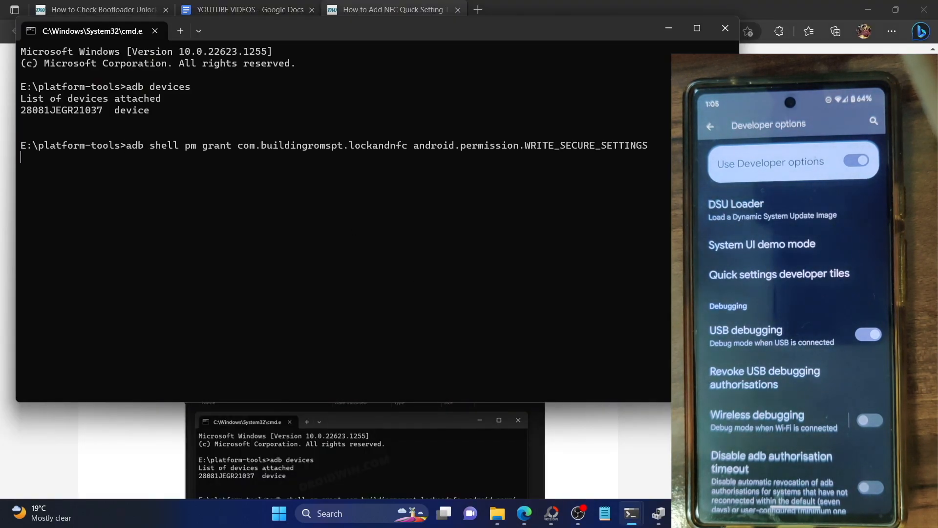
pyautogui.press('Return')
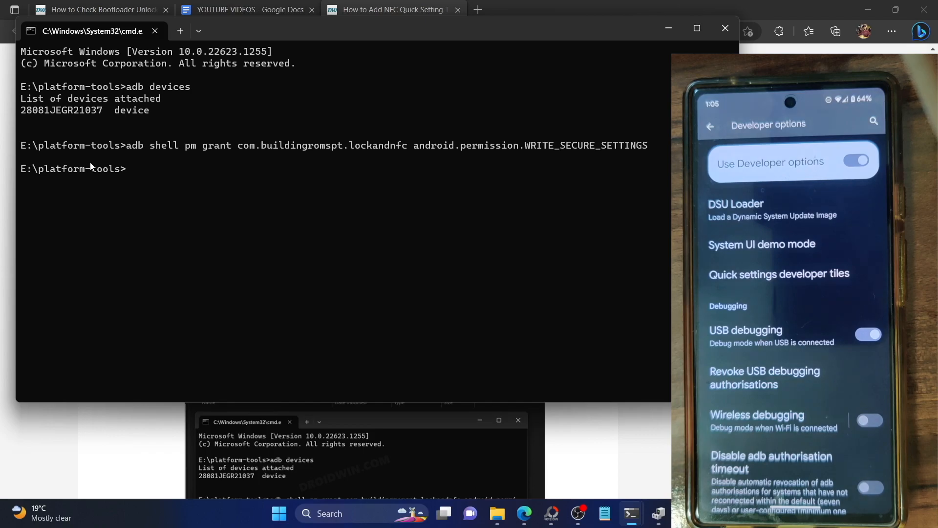
pyautogui.moveTo(119, 147)
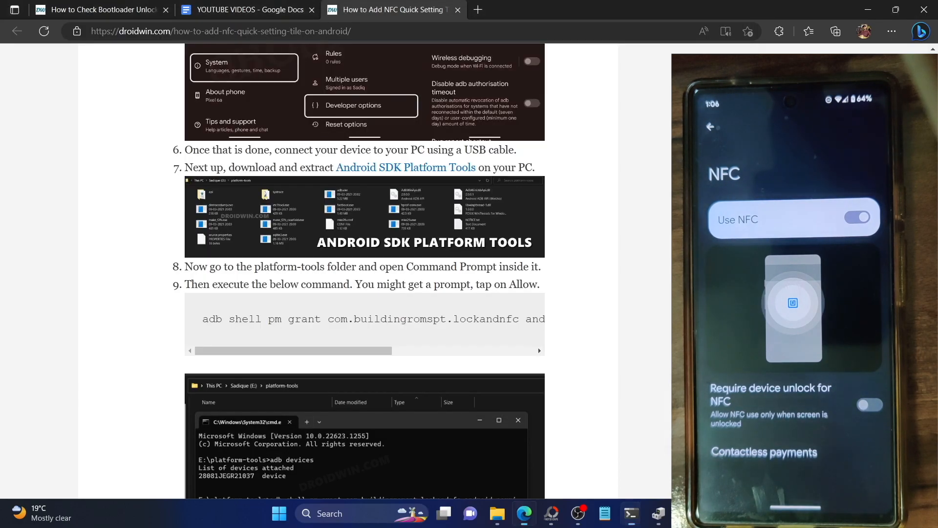
pyautogui.scroll(3)
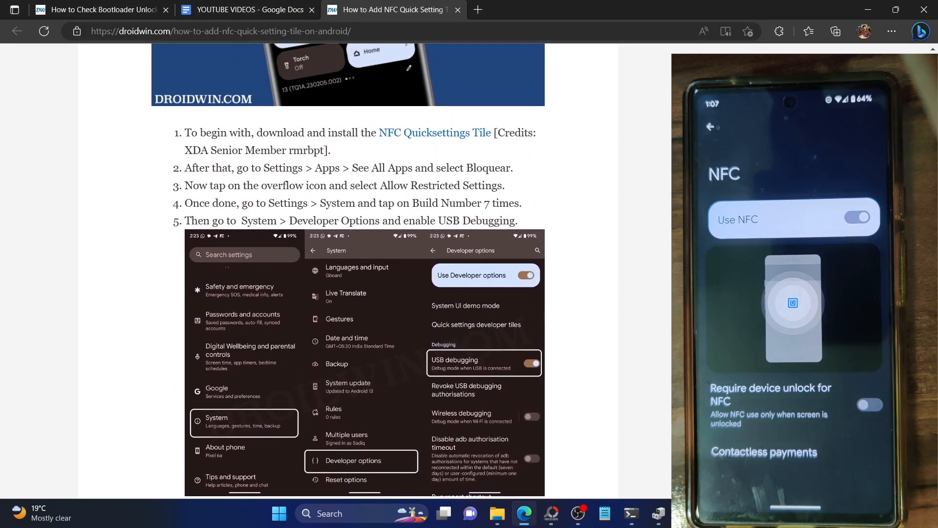
pyautogui.scroll(-3)
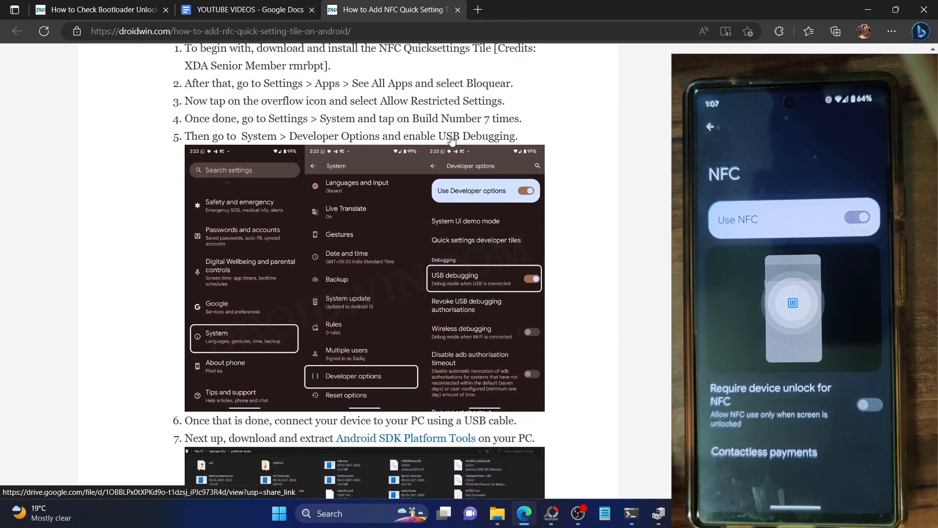
pyautogui.scroll(-3)
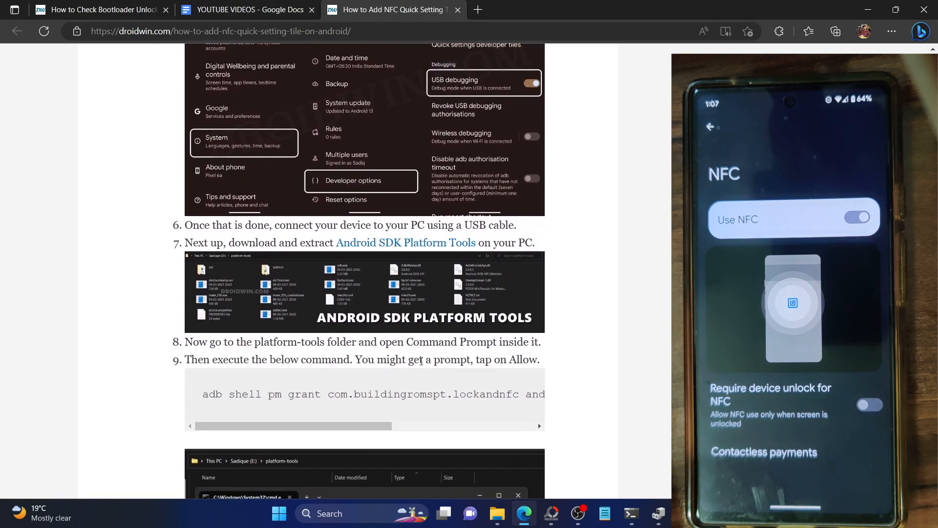
pyautogui.tripleClick(373, 394)
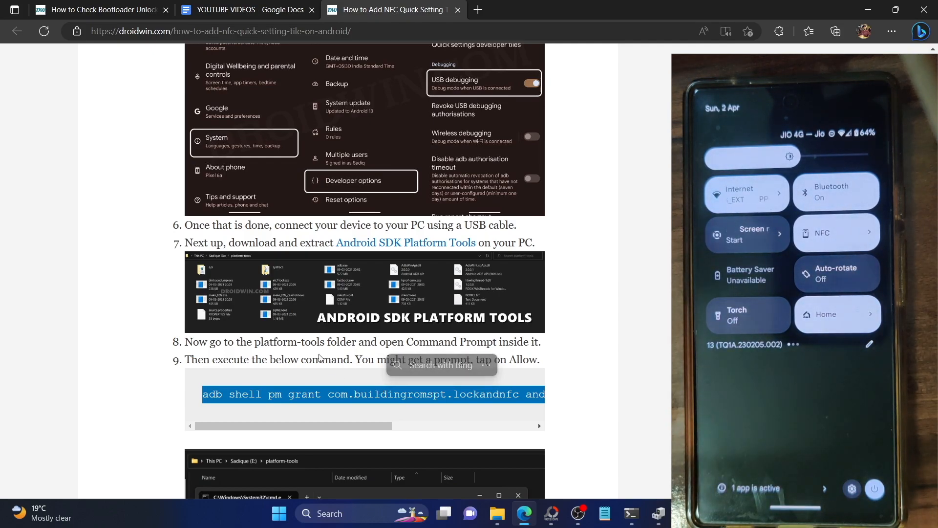
pyautogui.click(628, 420)
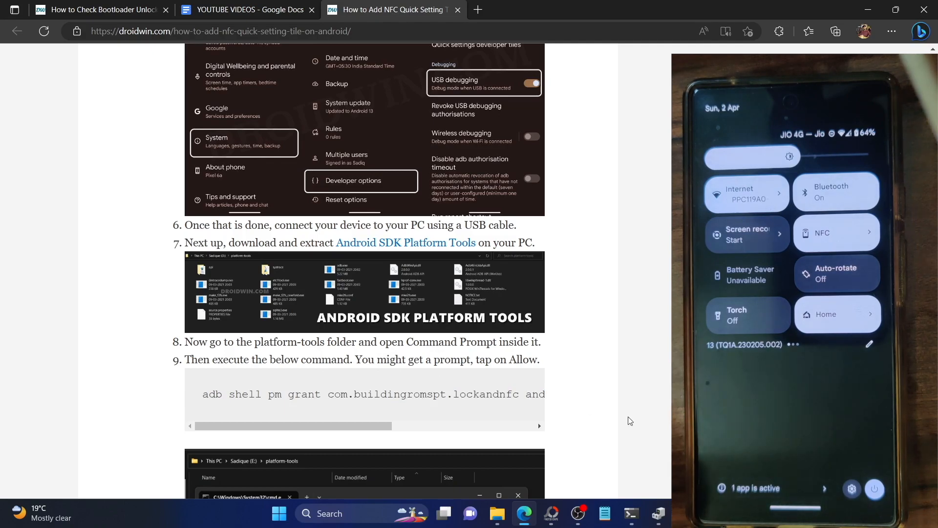